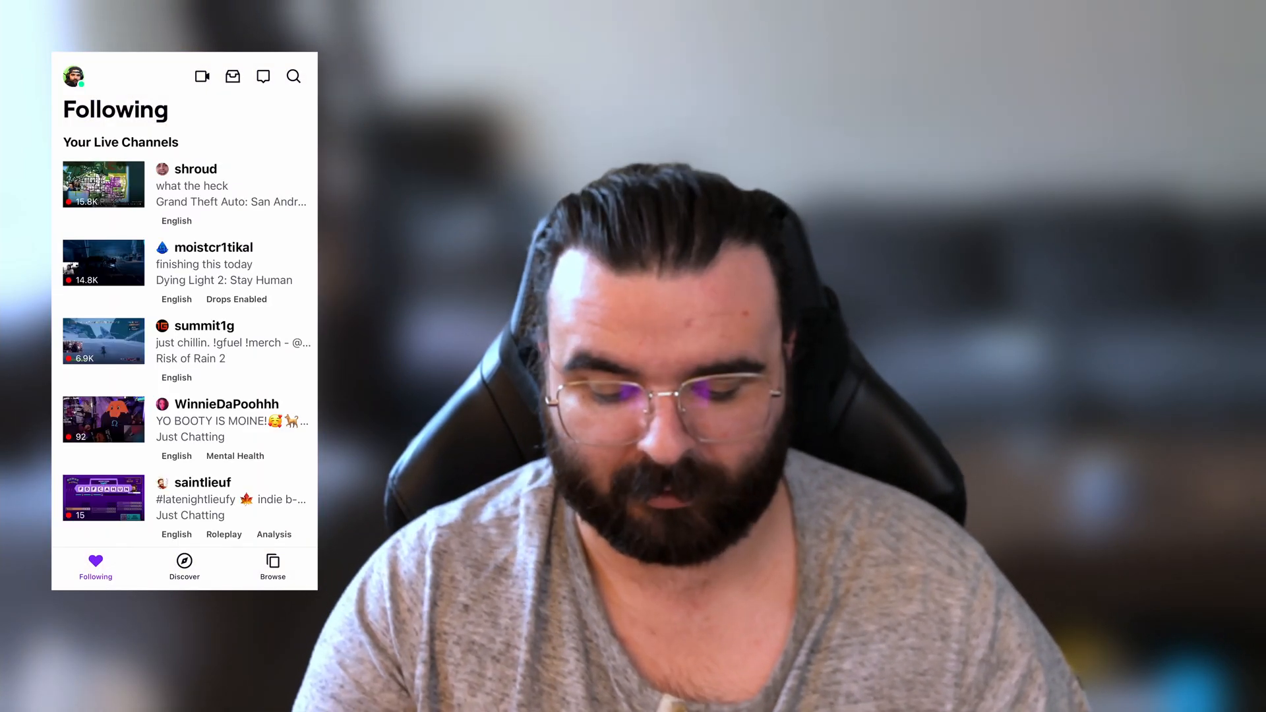
# Open Stream Manager from the profile menu and type 'Wowww' into the chat box
pyautogui.click(55, 76)
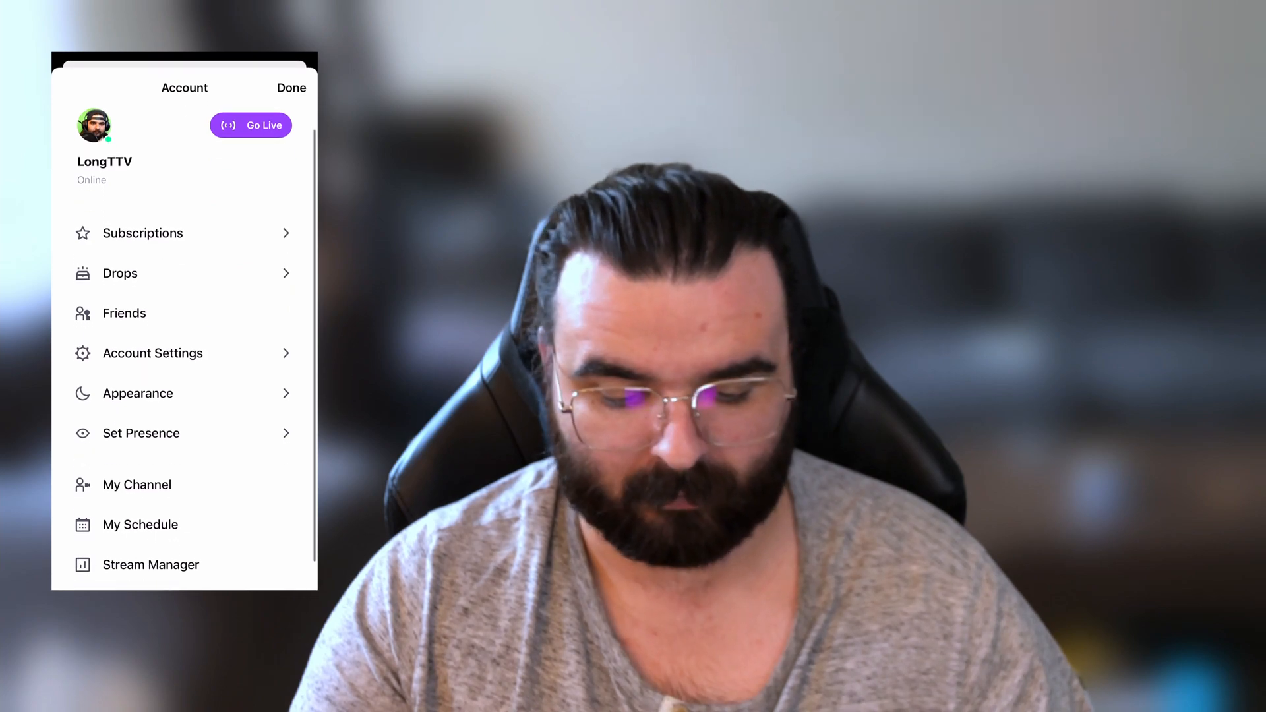
pyautogui.click(150, 565)
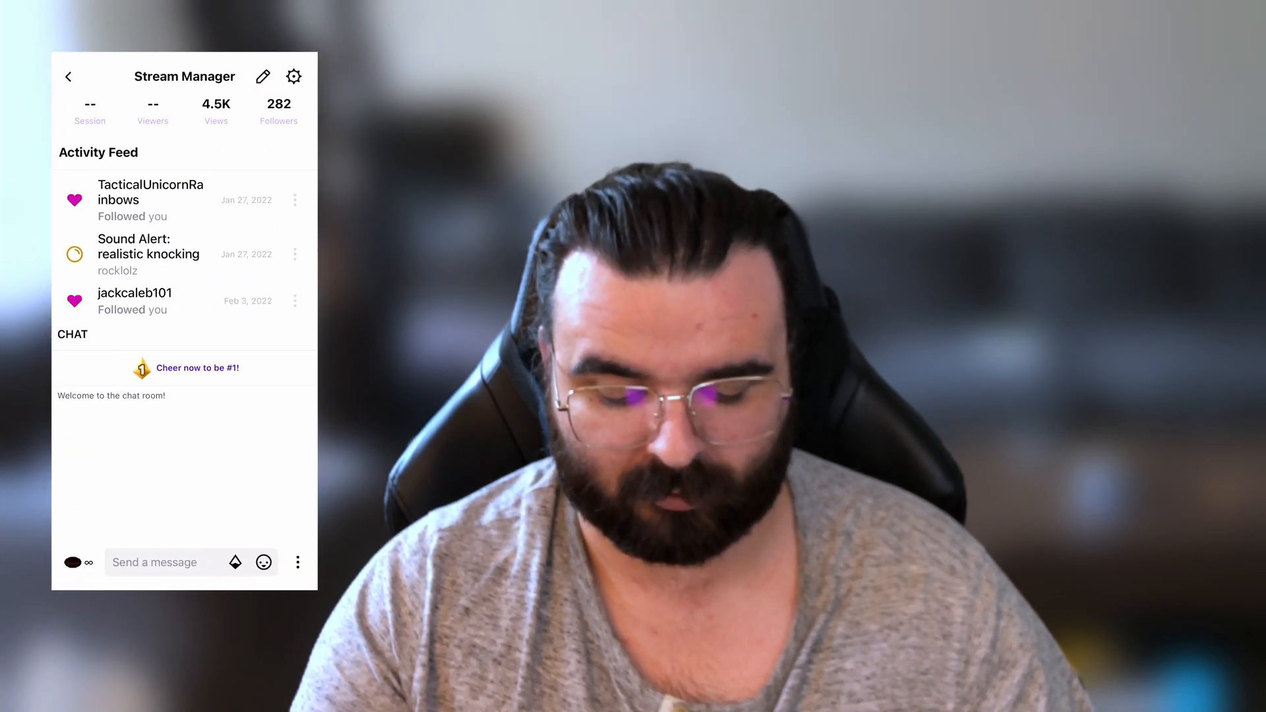
pyautogui.write('Wowww')
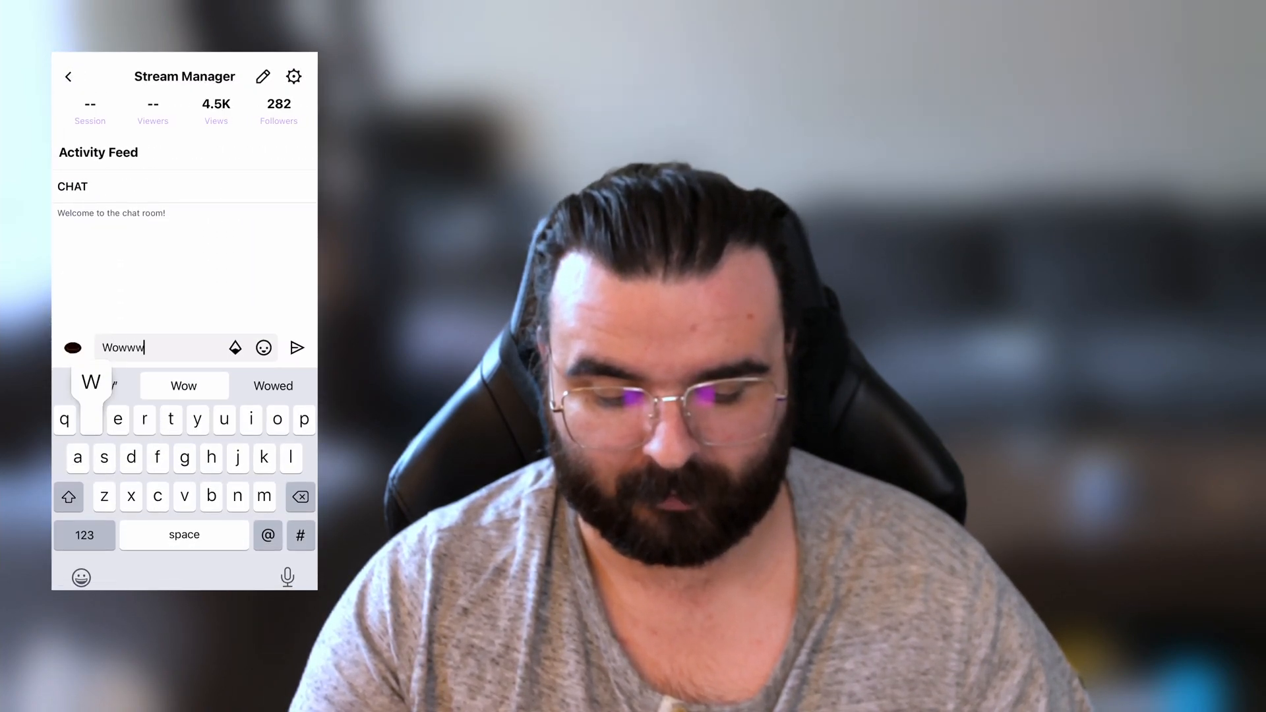